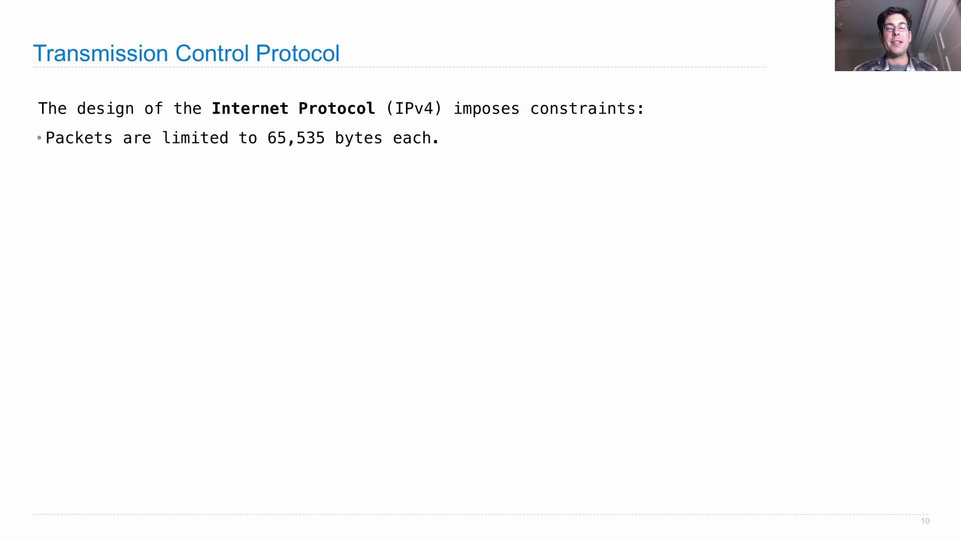
Reveal the second IPv4 constraint bullet: packets may arrive out of order
{"action": "key", "text": "Right"}
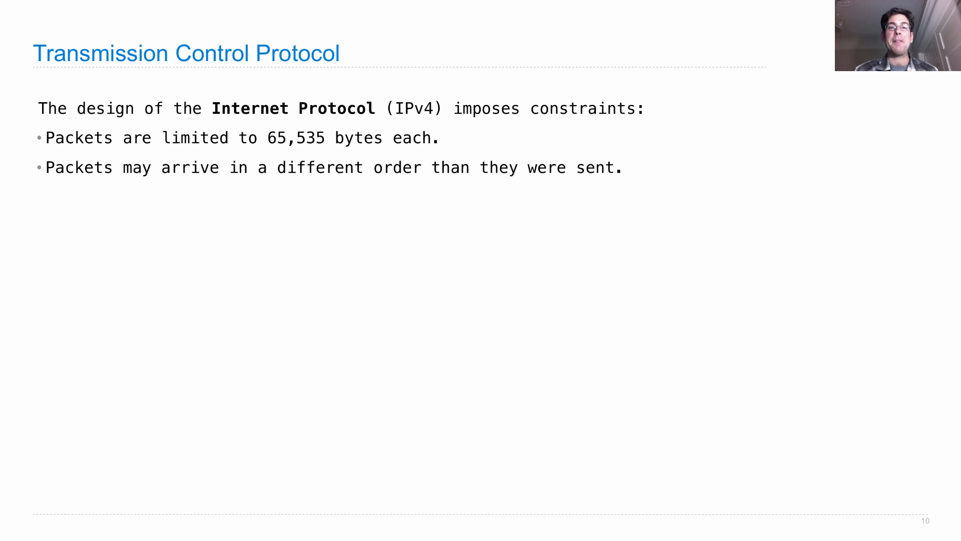